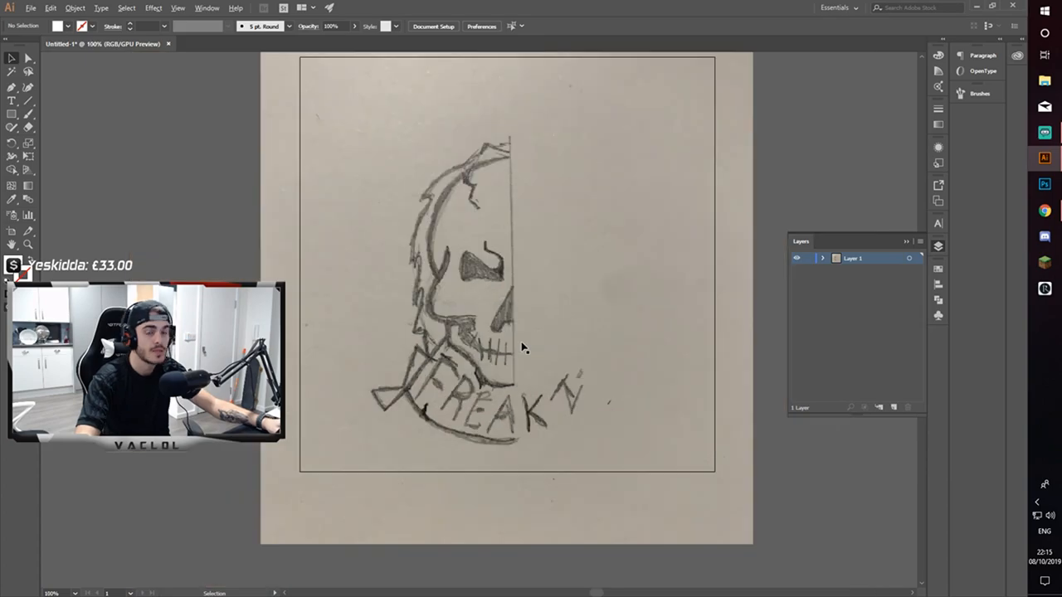
# Dim the scanned sketch layer via Layer Options and confirm the settings.
pyautogui.doubleClick(853, 258)
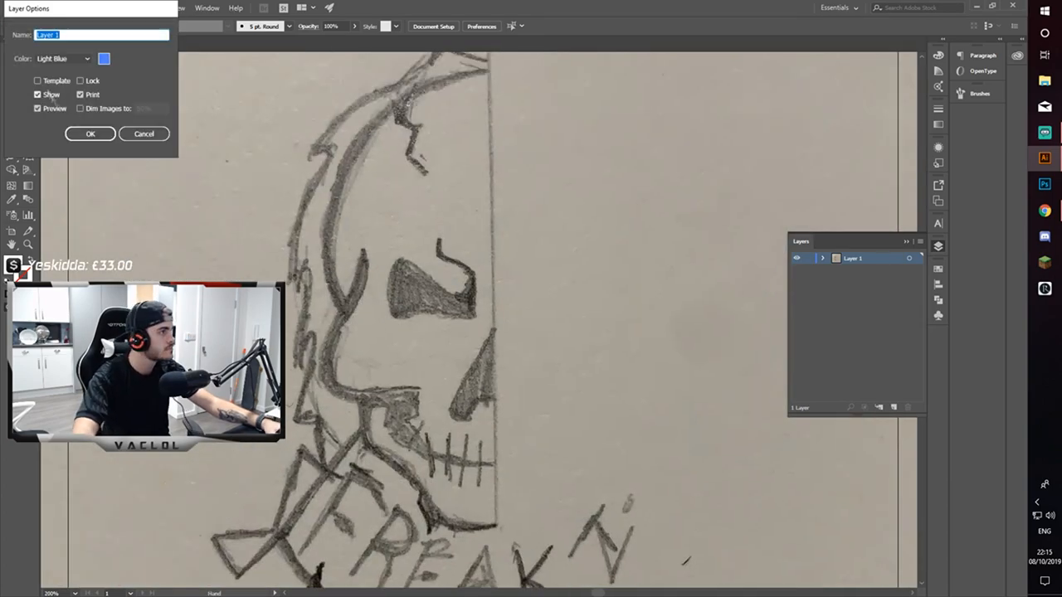
pyautogui.click(90, 133)
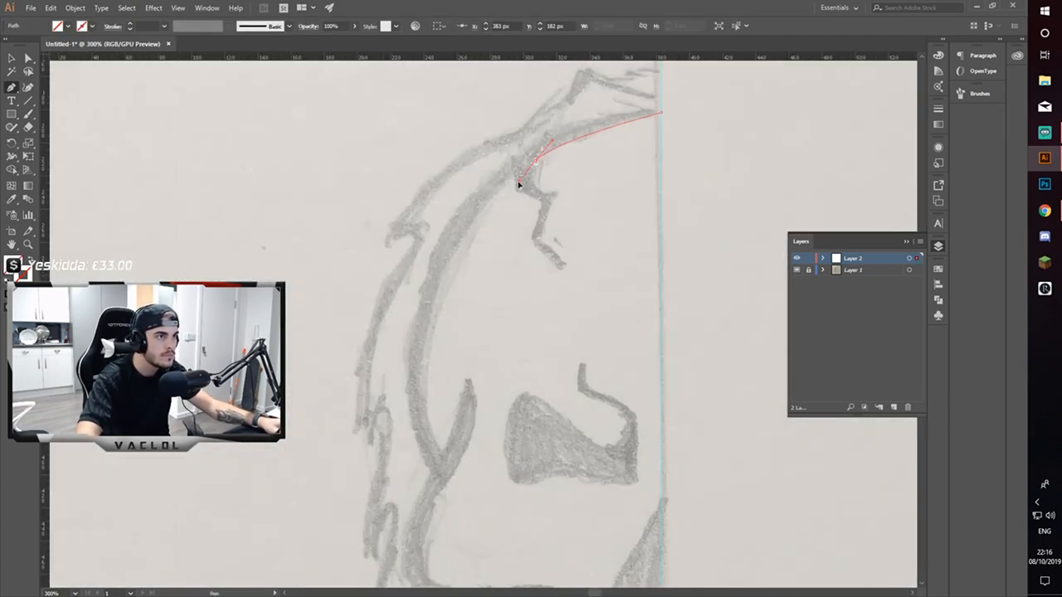
# Place an anchor point along the skull's outer contour with the Pen tool.
pyautogui.click(567, 266)
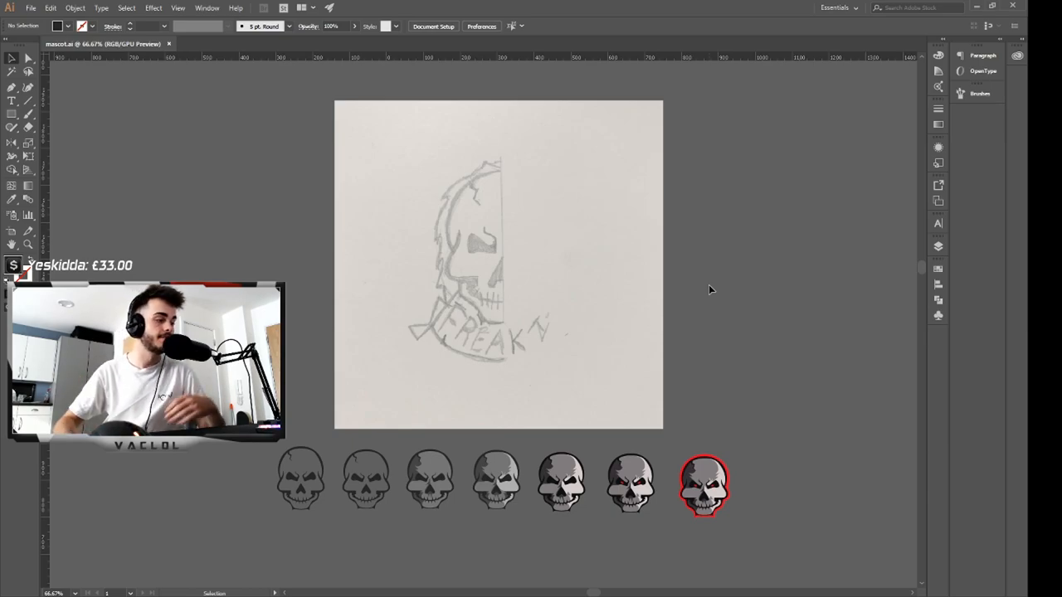
pyautogui.moveTo(706, 319)
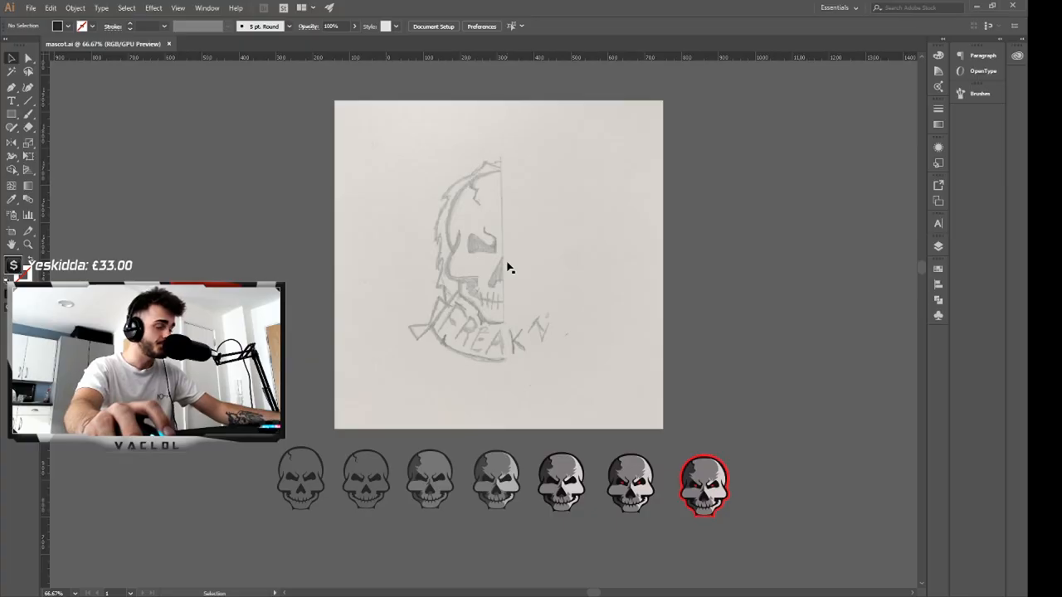
pyautogui.moveTo(375, 255)
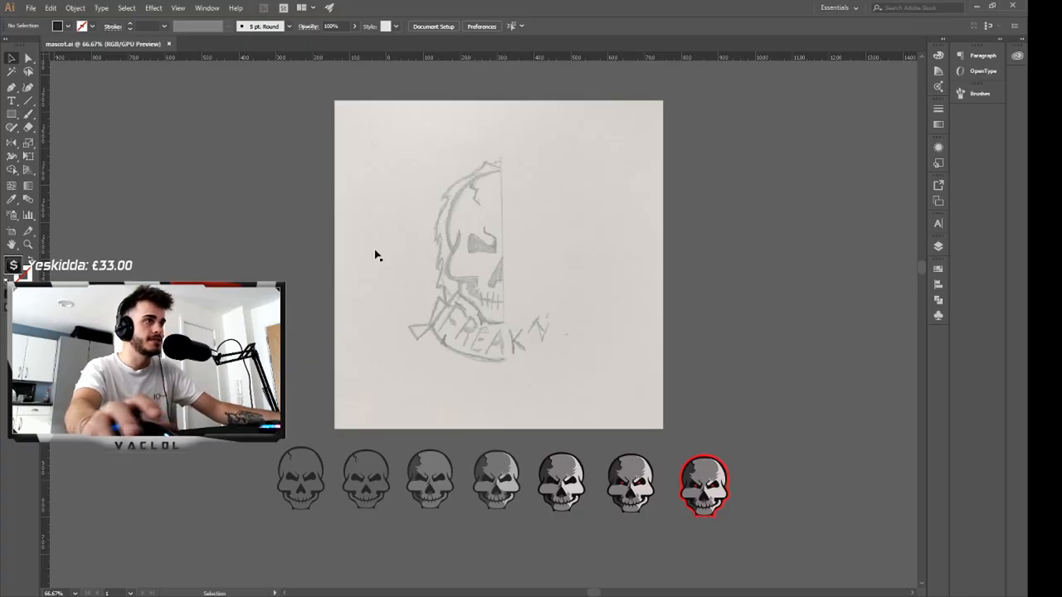
pyautogui.moveTo(385, 282)
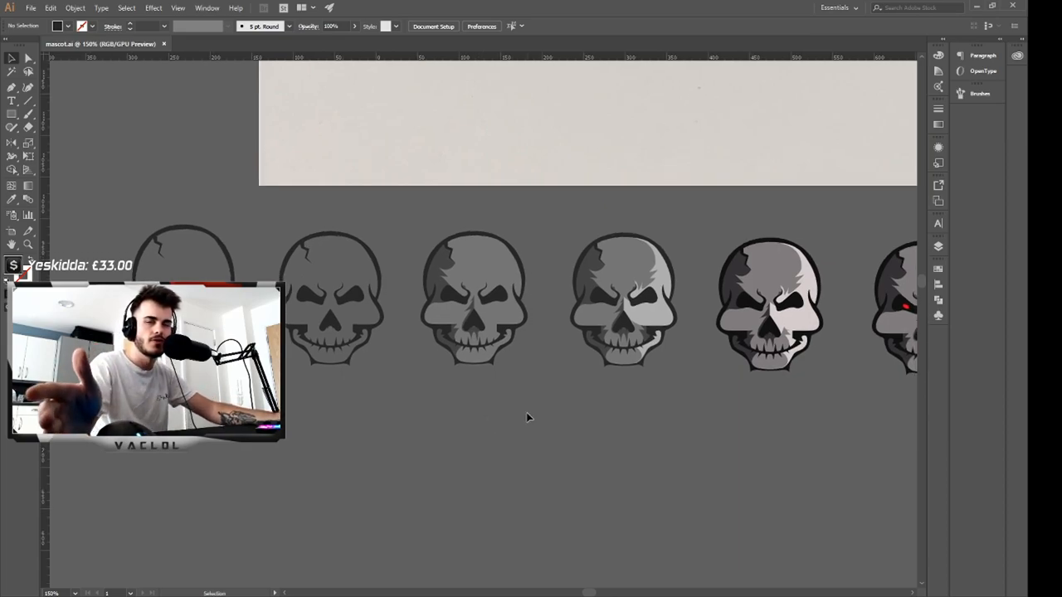
pyautogui.moveTo(557, 406)
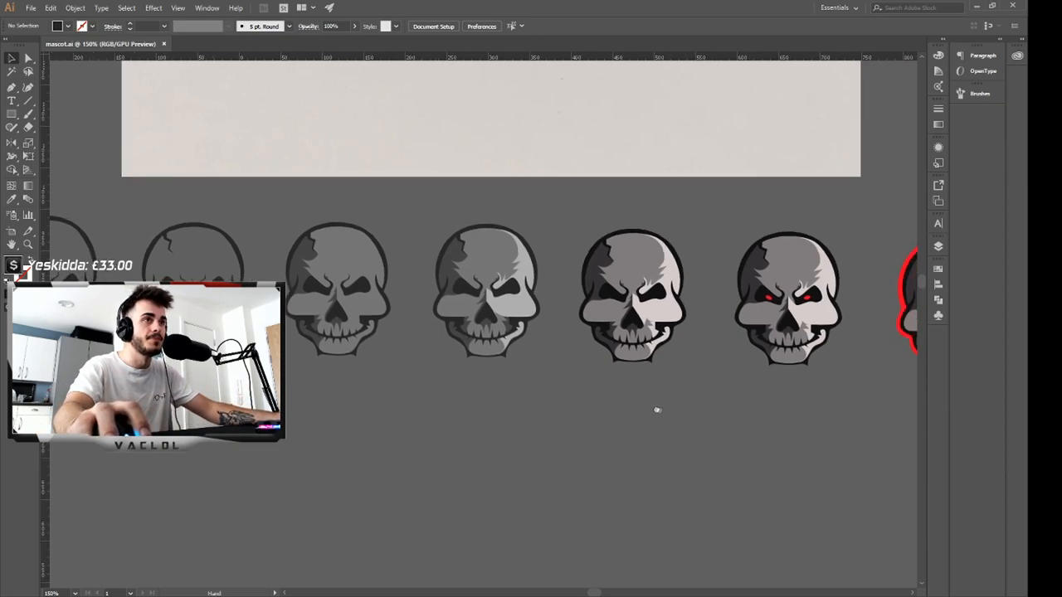
pyautogui.hscroll(3)
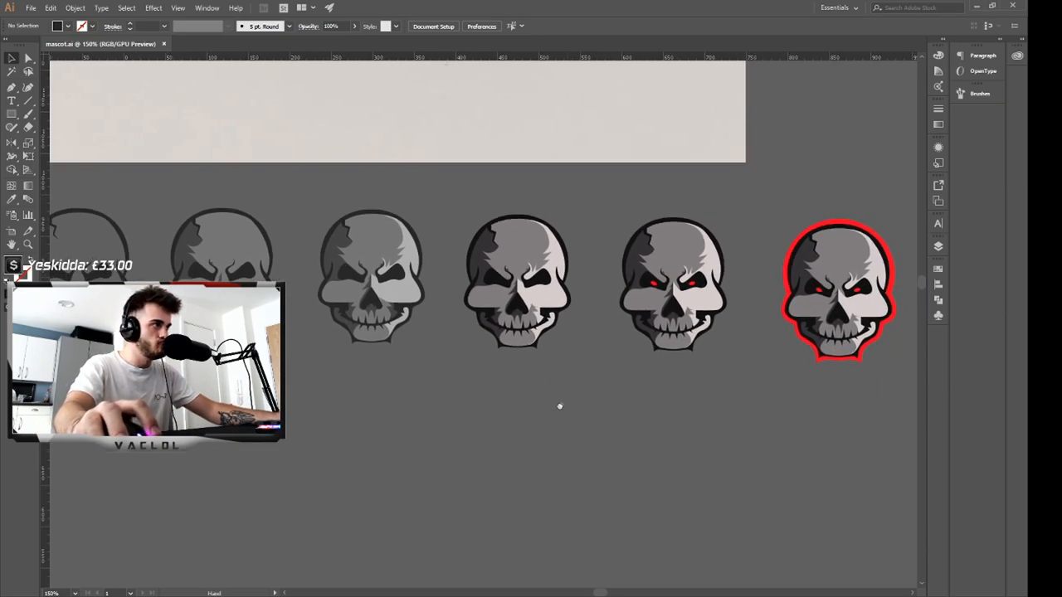